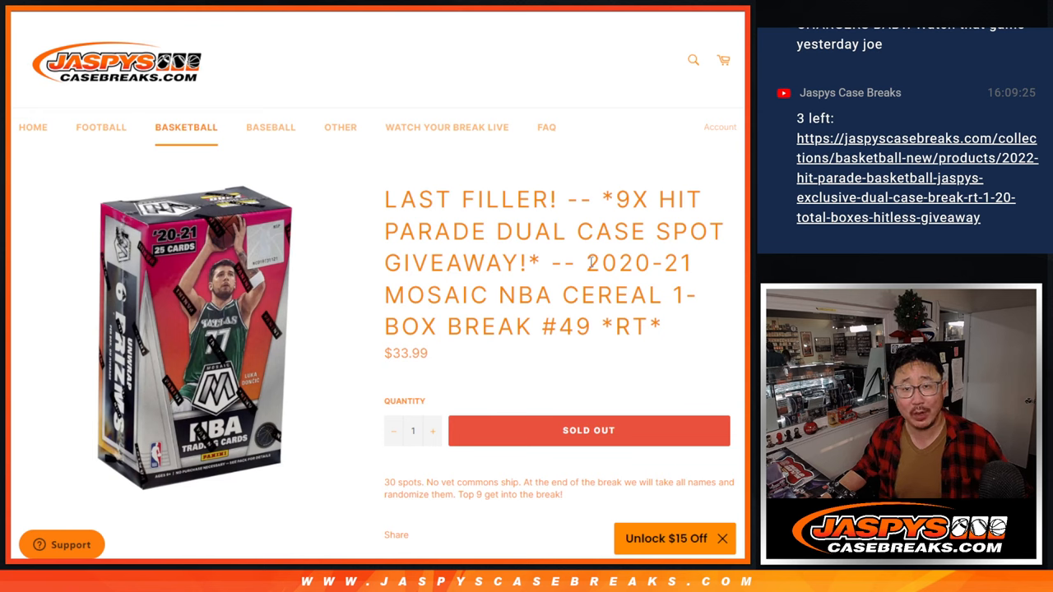
Step: Reshuffle the 30-name list twice more with Again!, reaching three randomizations
{"action": "double_click", "coordinate": [612, 296]}
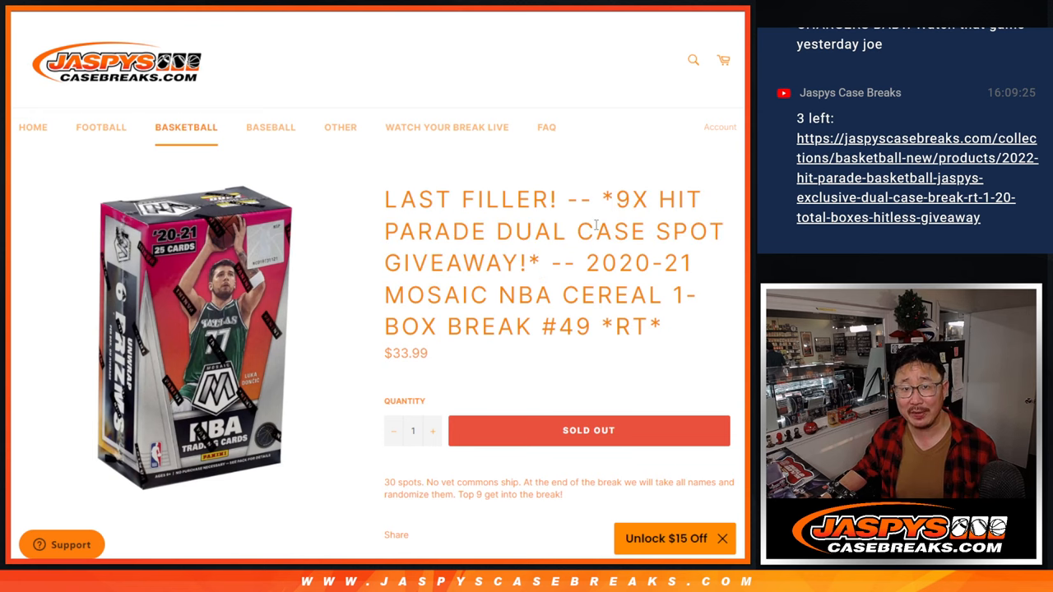
{"action": "scroll", "scroll_direction": "down", "scroll_amount": 3}
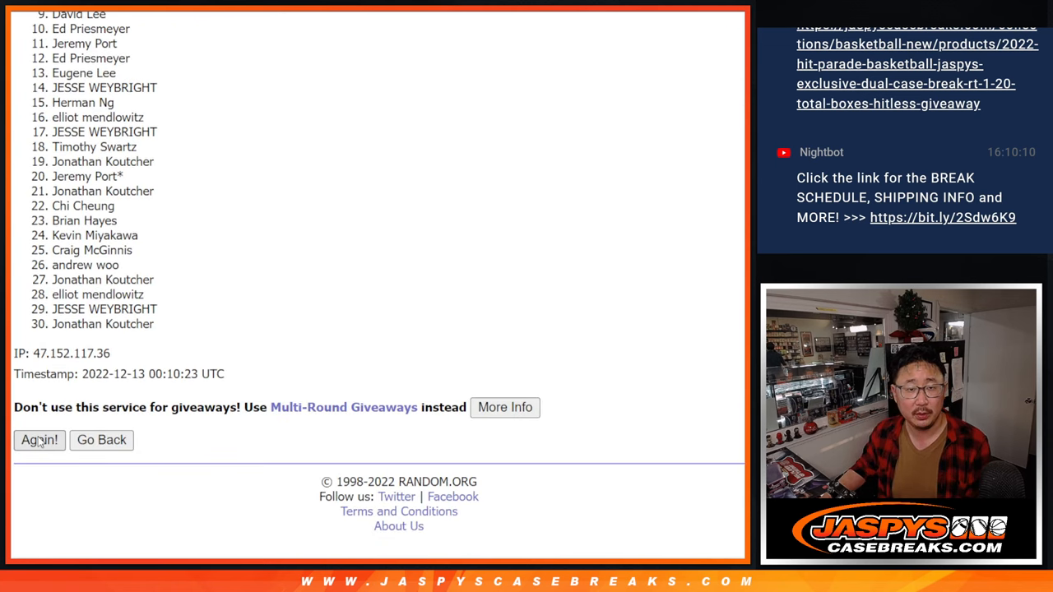
{"action": "left_click", "coordinate": [40, 439]}
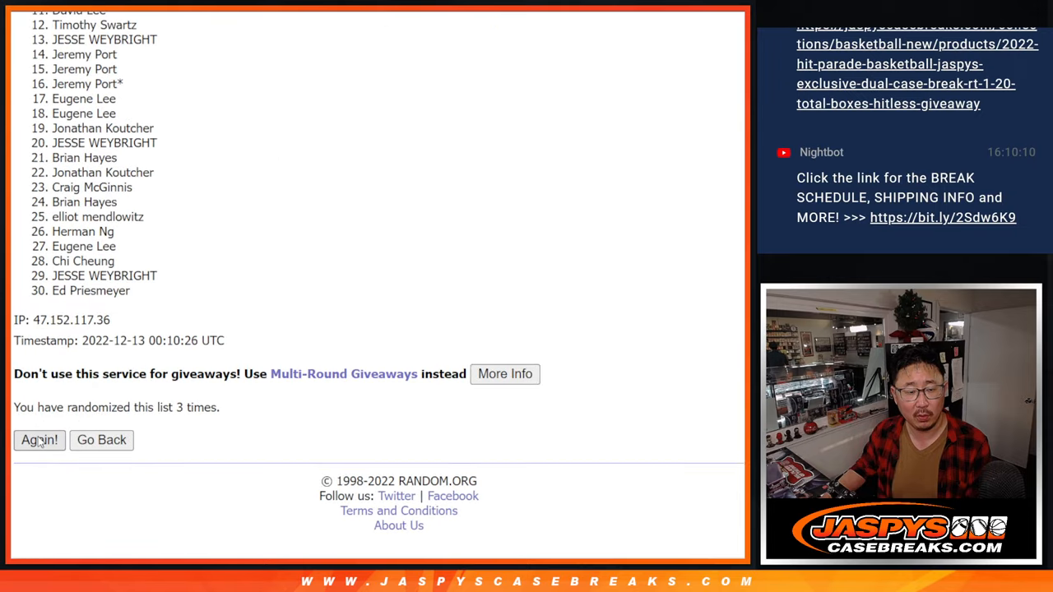
{"action": "left_click", "coordinate": [39, 441]}
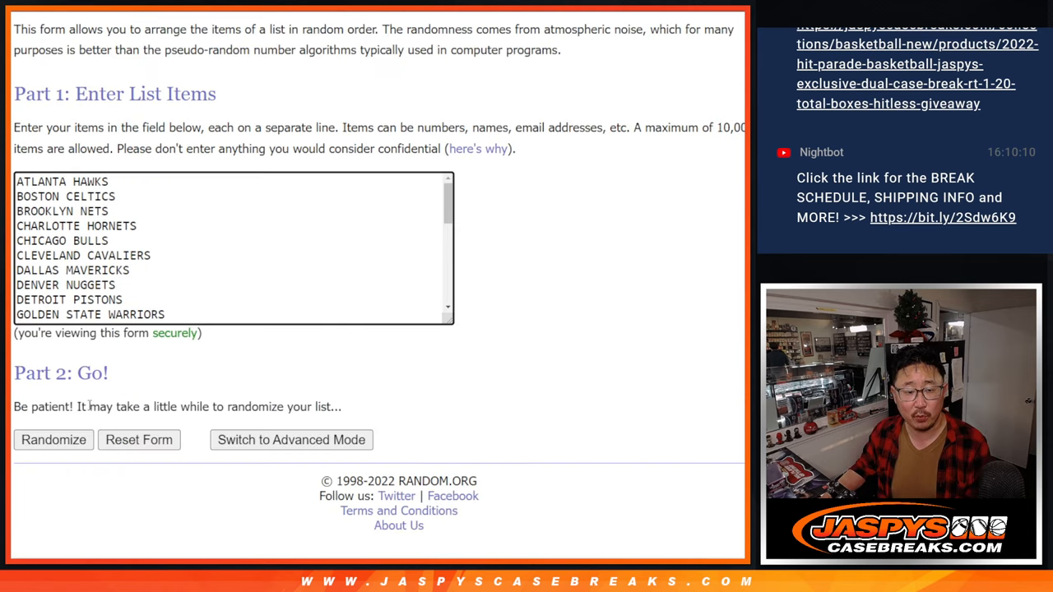
Step: Randomize the 30 NBA teams, then reshuffle them once more
{"action": "left_click", "coordinate": [52, 439]}
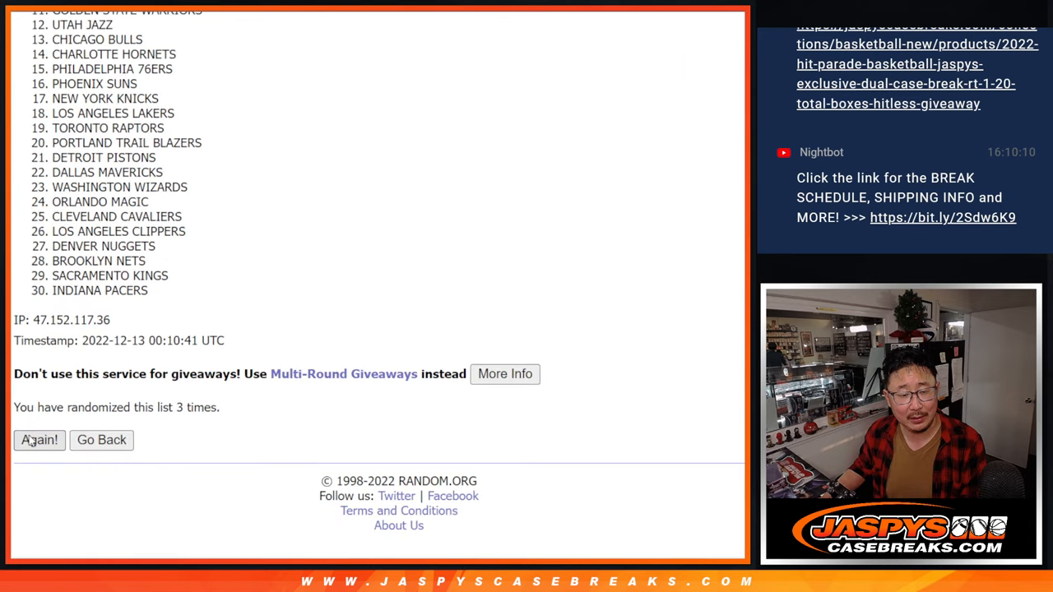
{"action": "left_click", "coordinate": [40, 441]}
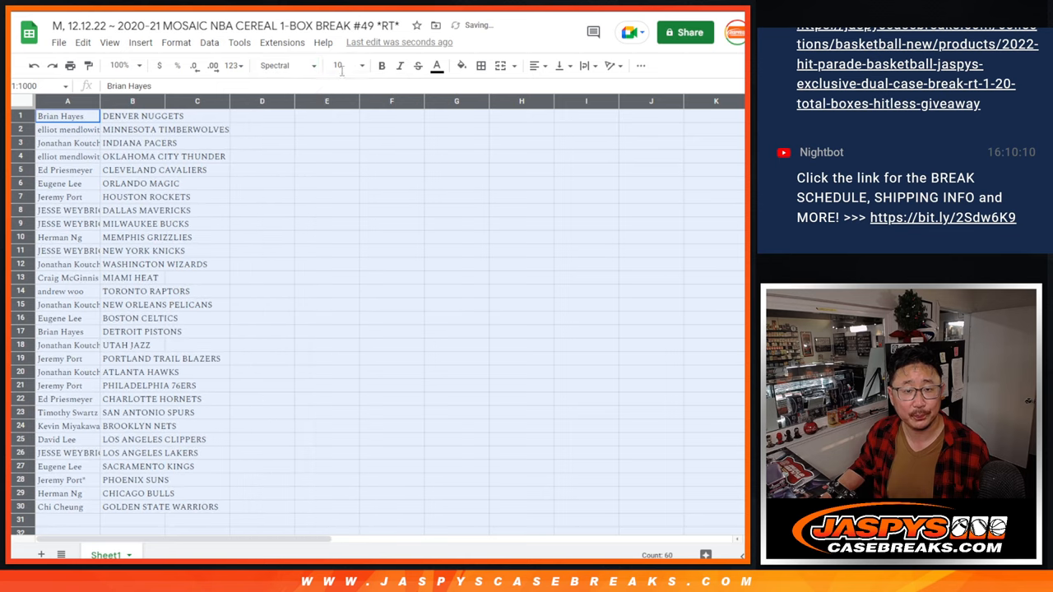
Step: Zoom the sheet to 150% and select the first fifteen name–team rows
{"action": "left_click", "coordinate": [118, 66]}
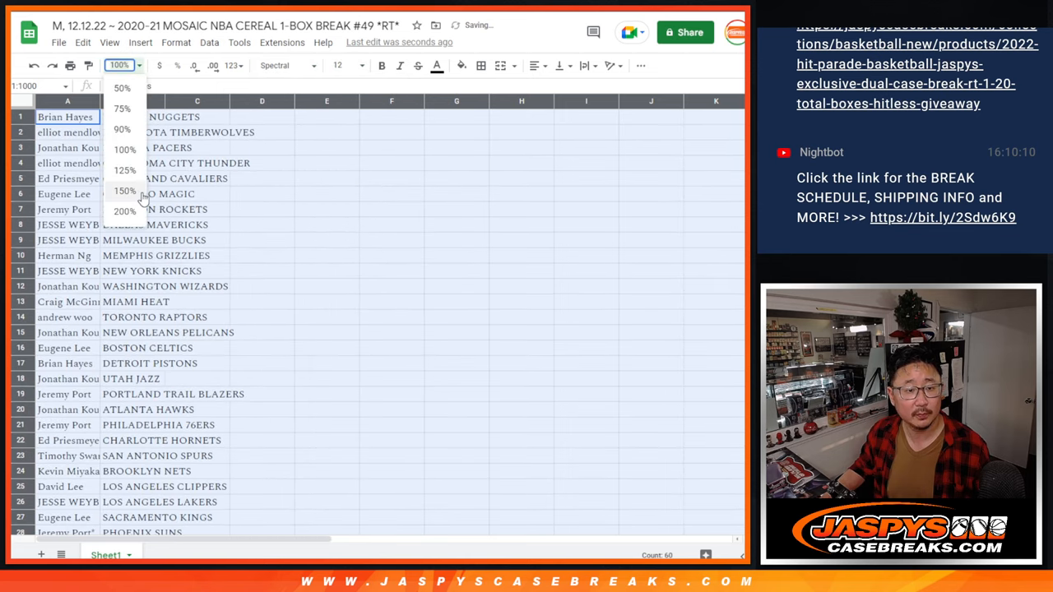
{"action": "left_click", "coordinate": [125, 191]}
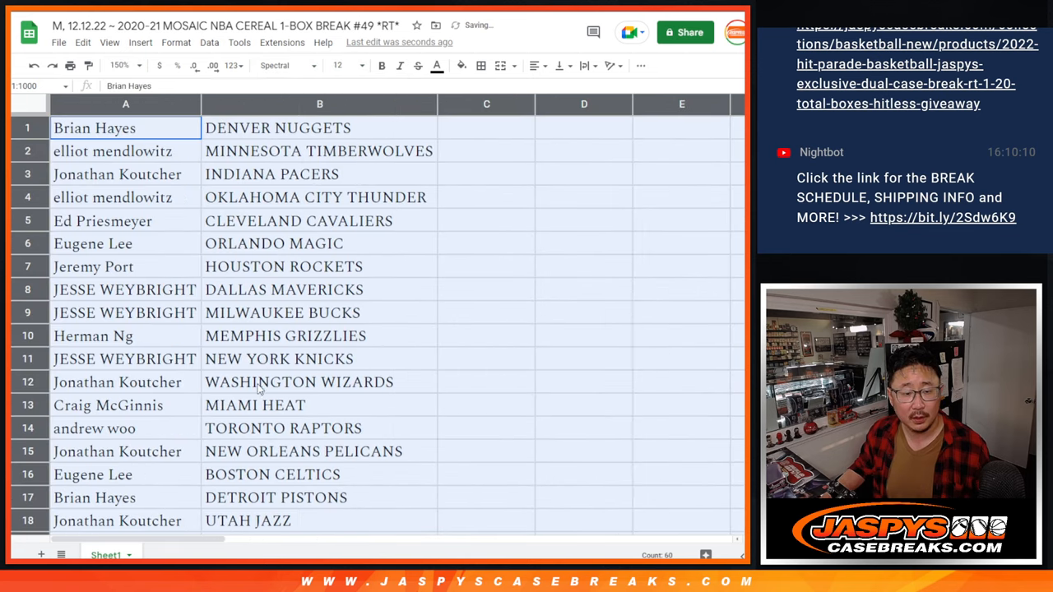
{"action": "left_click_drag", "start_coordinate": [95, 128], "coordinate": [319, 451]}
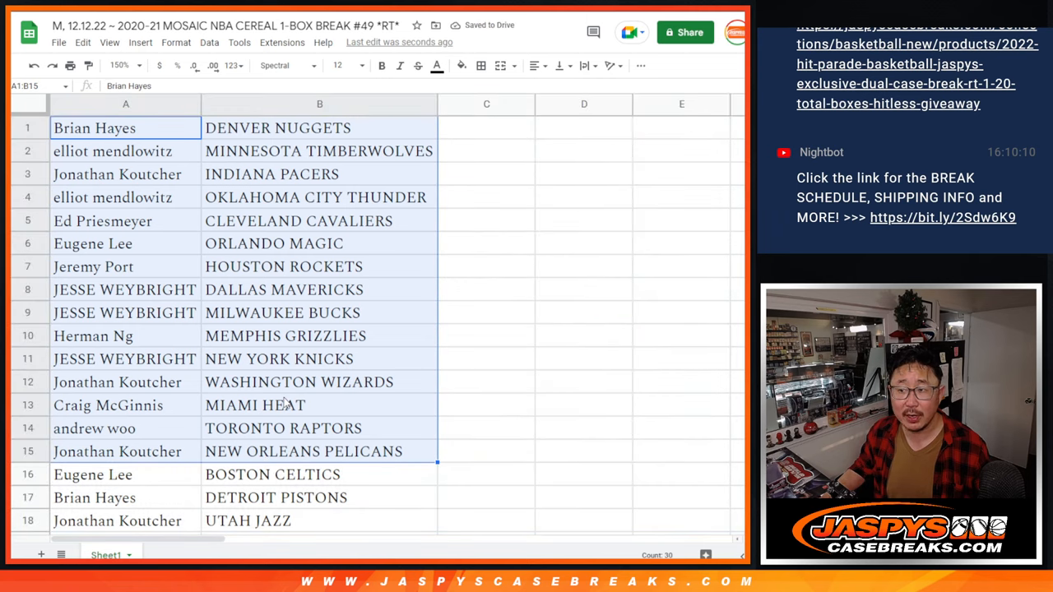
{"action": "scroll", "scroll_direction": "down", "scroll_amount": 3}
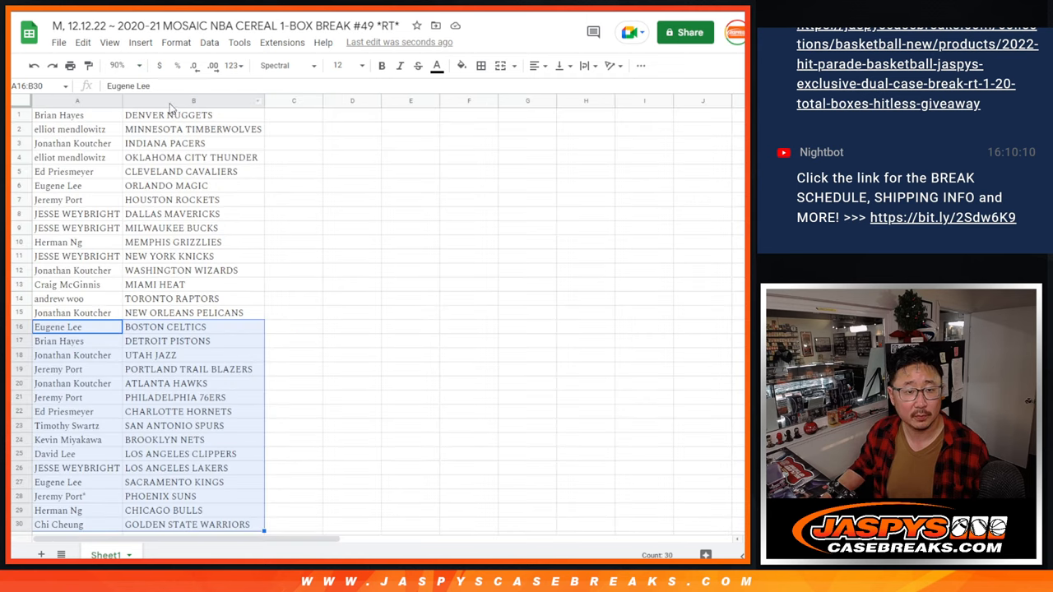
Step: Sort the whole sheet alphabetically A to Z by the team column B
{"action": "right_click", "coordinate": [194, 115]}
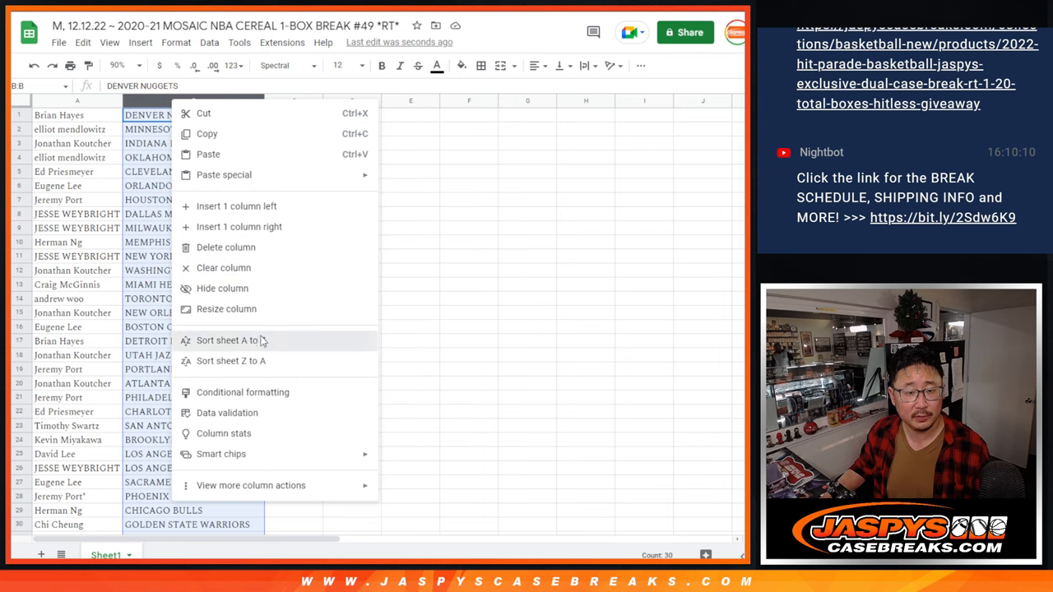
{"action": "left_click", "coordinate": [227, 339]}
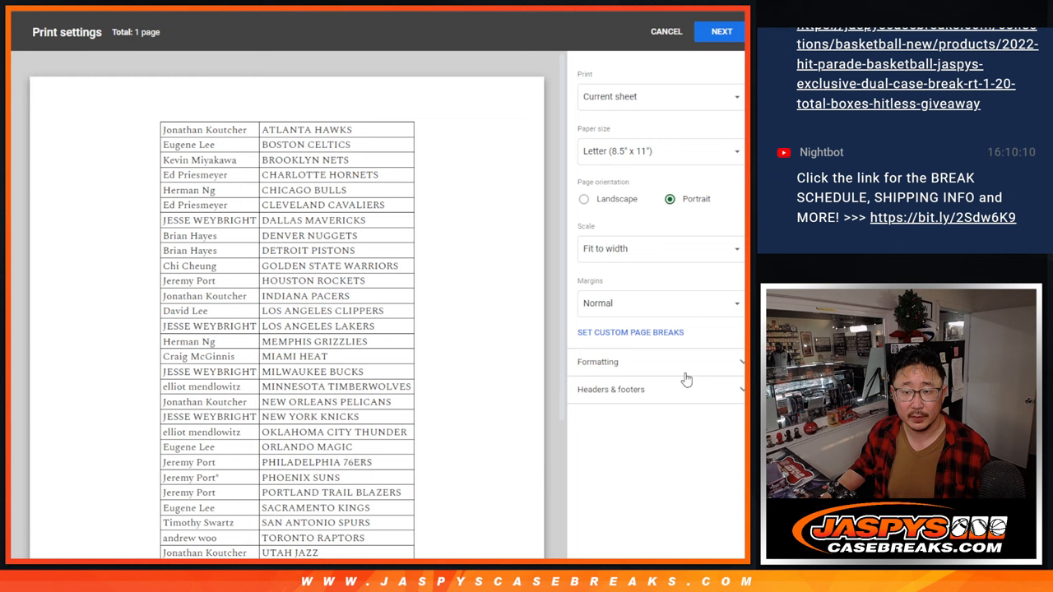
Step: Confirm Next in the print settings to send the sorted sheet to the printer
{"action": "left_click", "coordinate": [611, 388]}
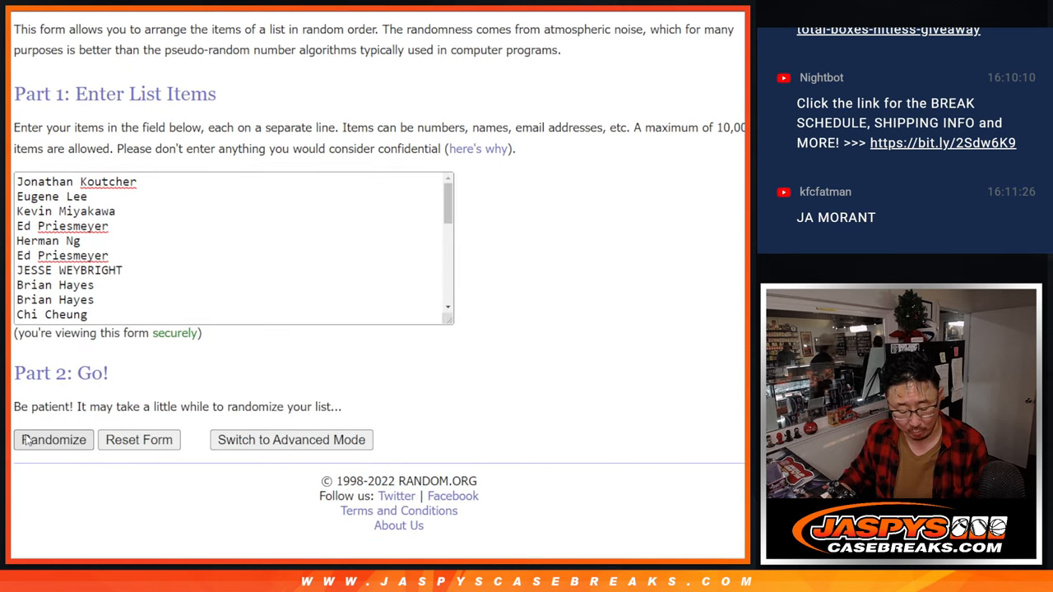
Step: Randomize the 30 names and reshuffle repeatedly toward the ninth randomization
{"action": "left_click", "coordinate": [53, 439]}
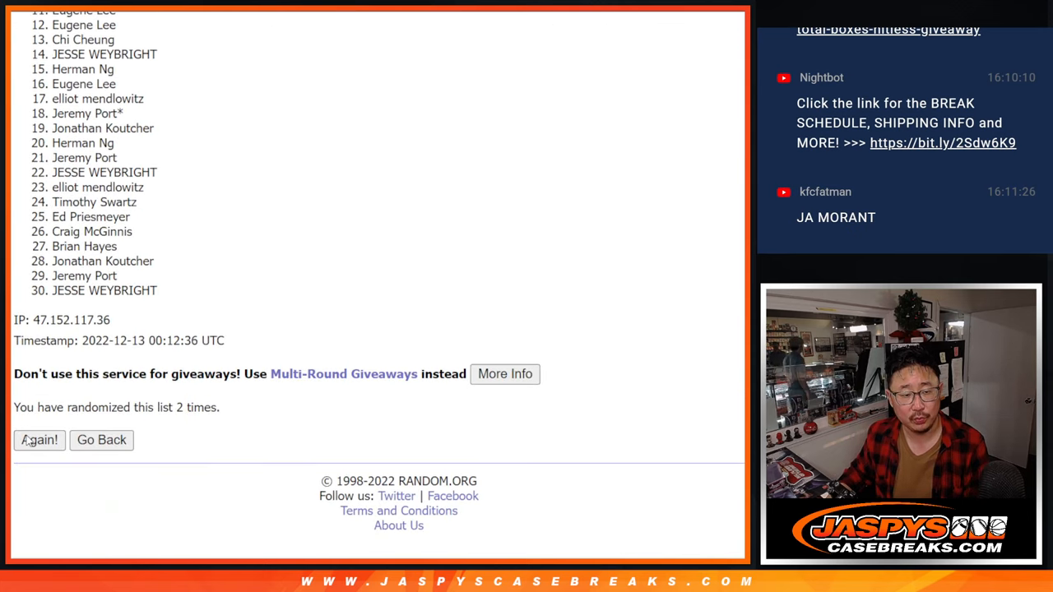
{"action": "left_click", "coordinate": [39, 441]}
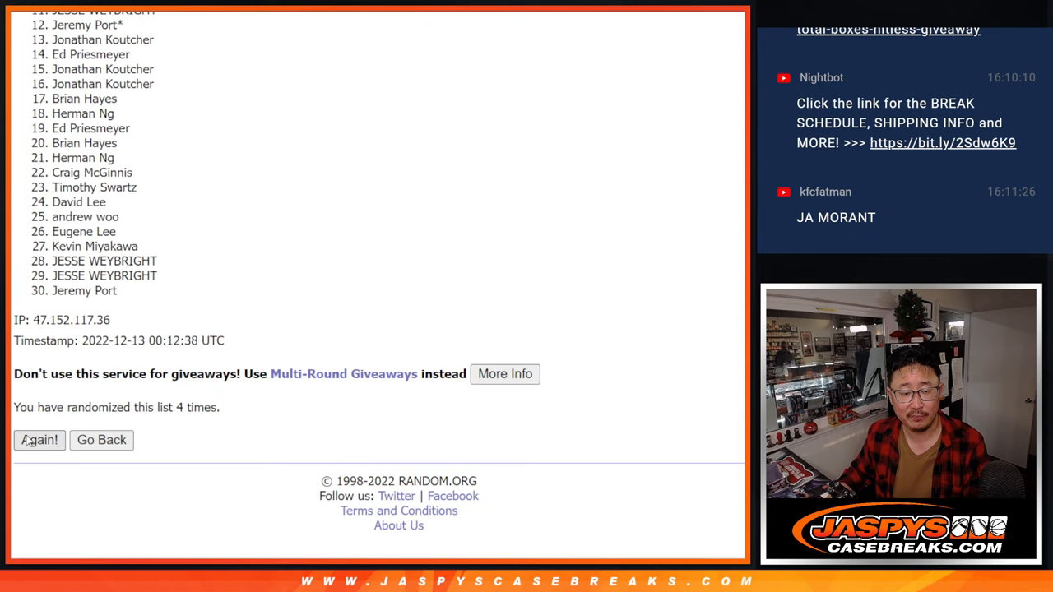
{"action": "left_click", "coordinate": [39, 441]}
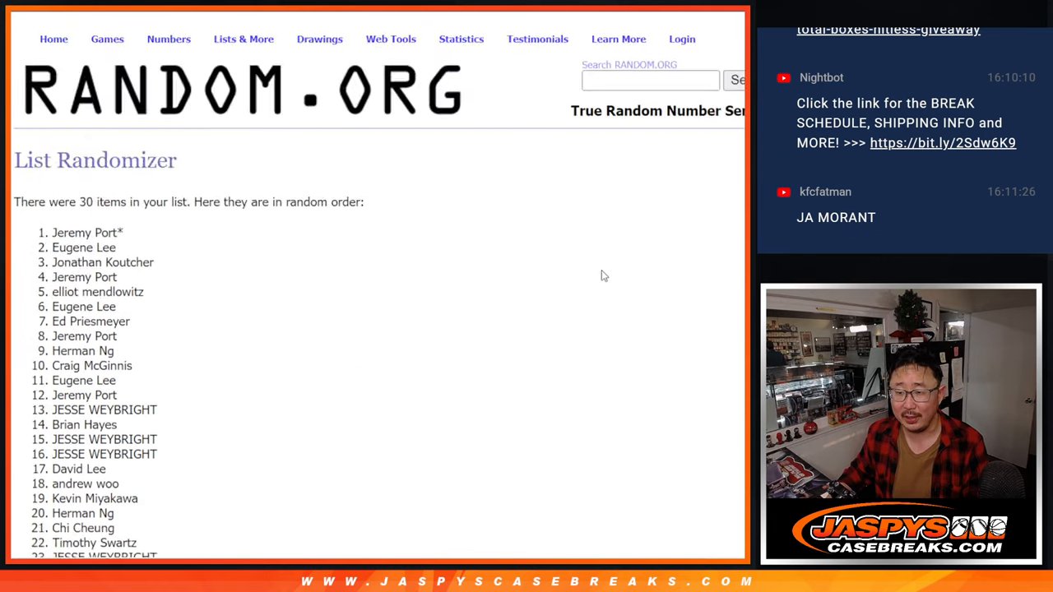
{"action": "scroll", "scroll_direction": "down", "scroll_amount": 3}
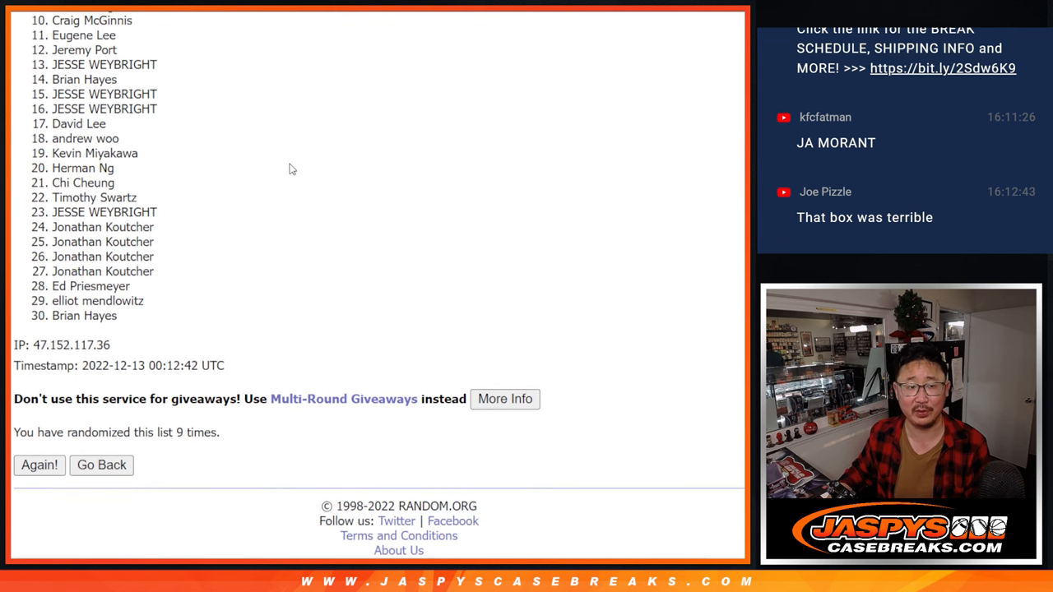
{"action": "mouse_move", "coordinate": [224, 94]}
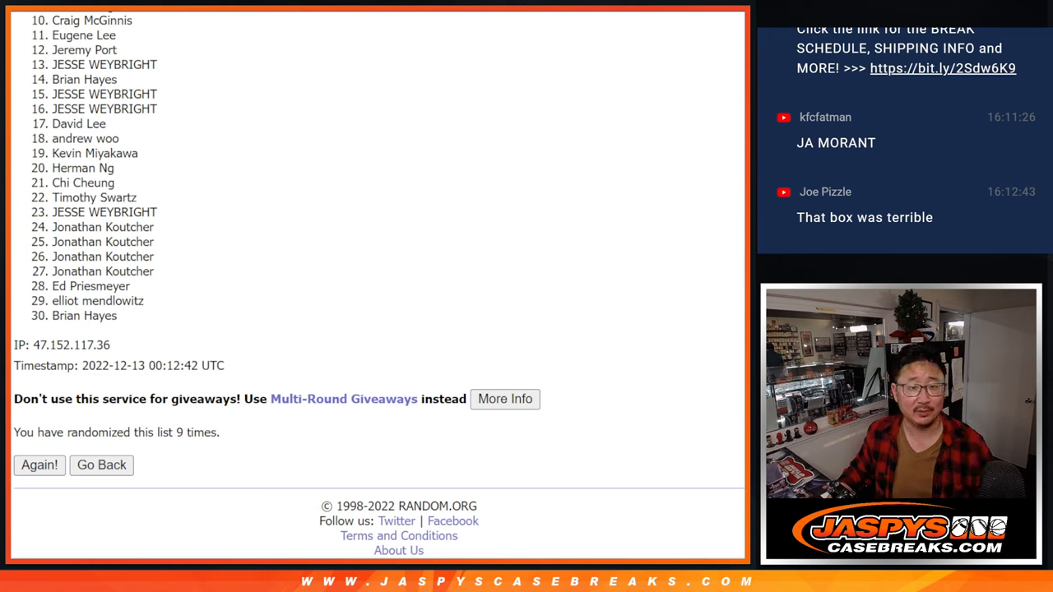
{"action": "mouse_move", "coordinate": [355, 283]}
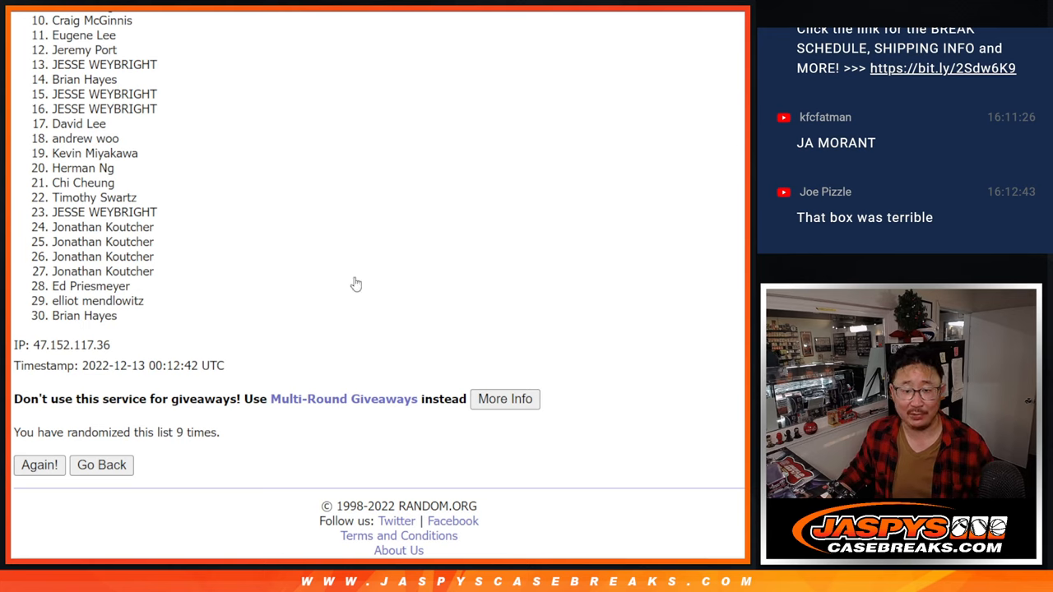
{"action": "mouse_move", "coordinate": [398, 287]}
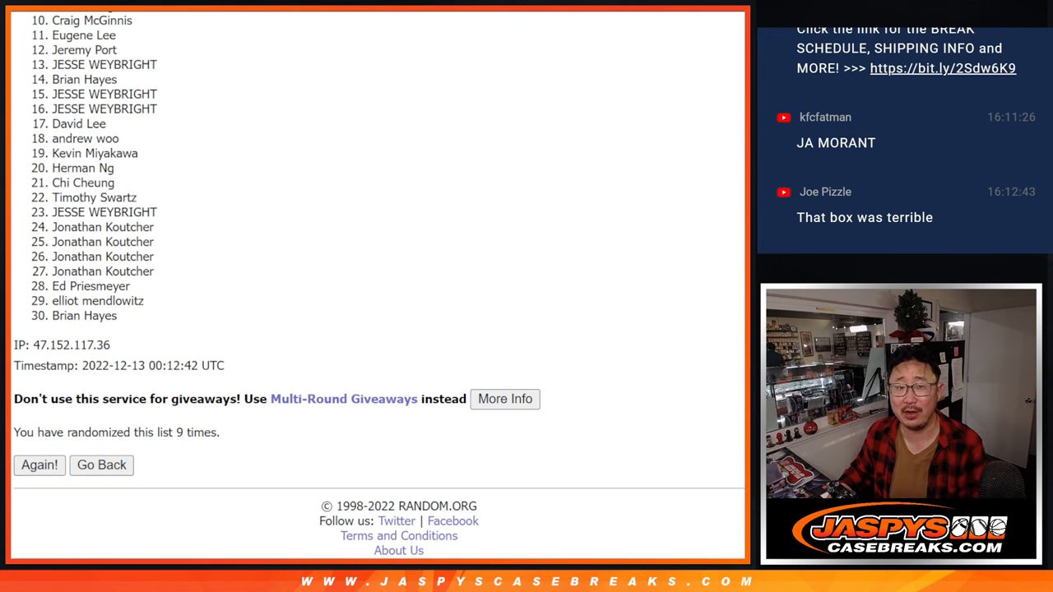
{"action": "mouse_move", "coordinate": [714, 236]}
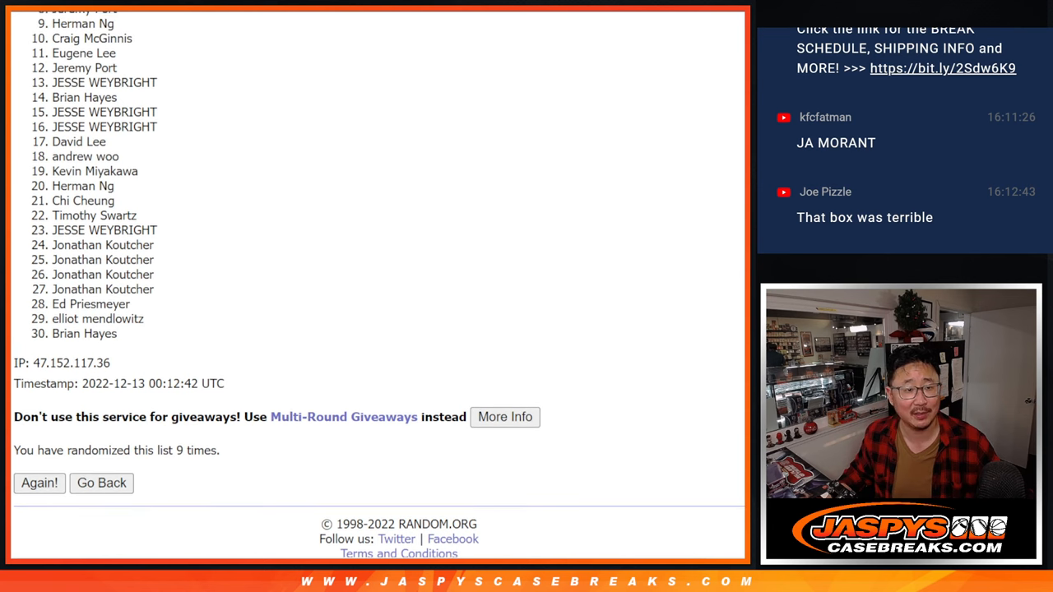
Step: Highlight entries 1 through 9 of the final shuffle as the winners
{"action": "scroll", "scroll_direction": "down", "scroll_amount": 3}
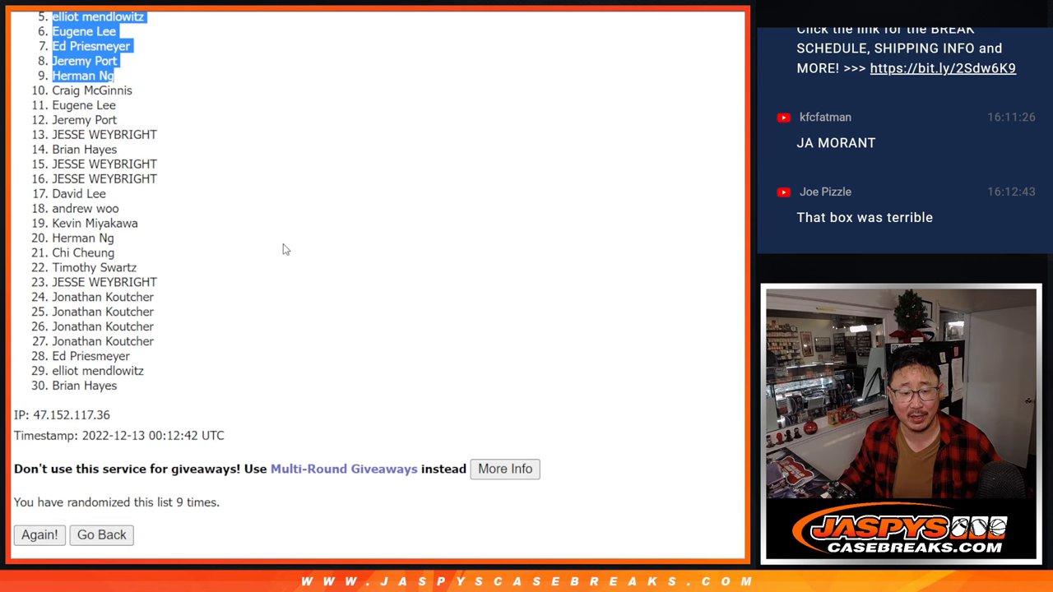
{"action": "left_click", "coordinate": [40, 535]}
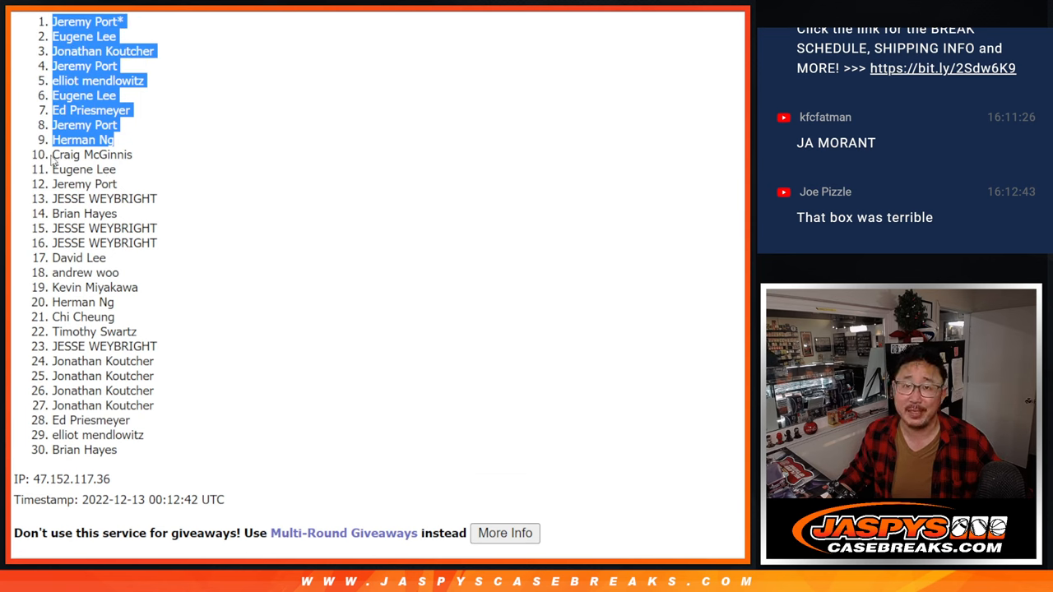
{"action": "mouse_move", "coordinate": [380, 293]}
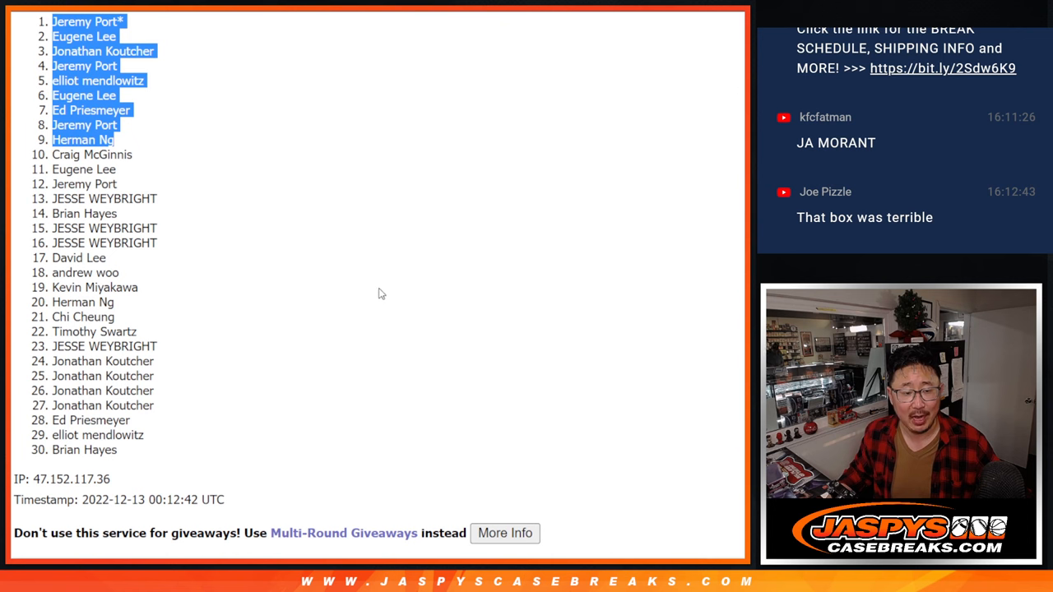